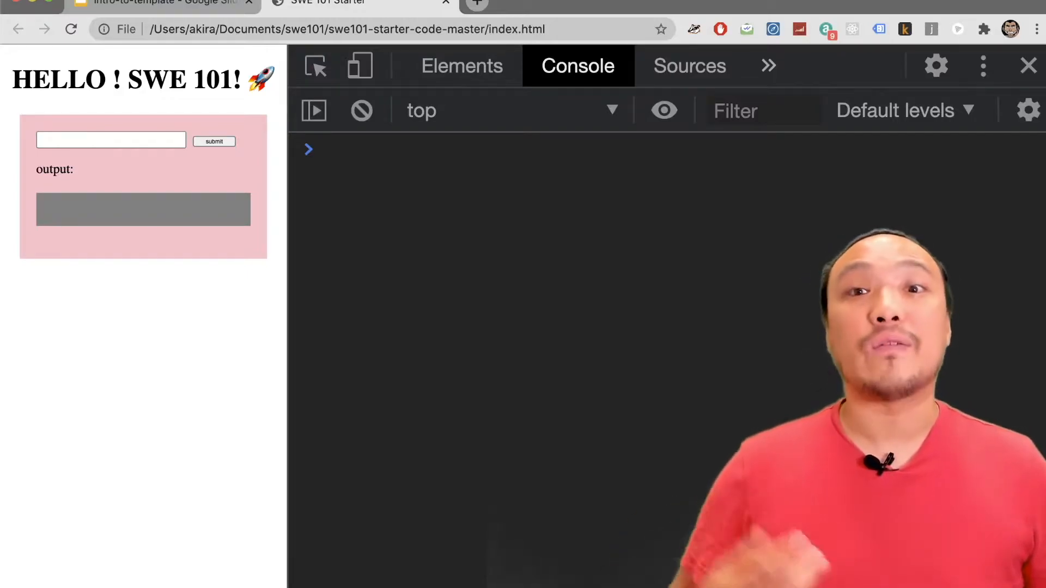
pyautogui.moveTo(250, 127)
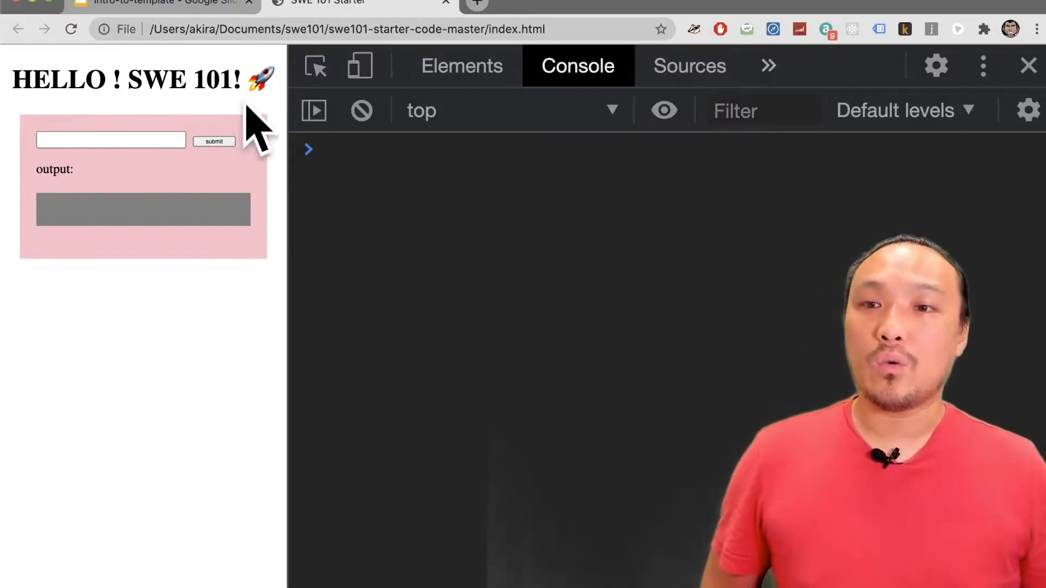
# - Launch Visual Studio Code from Applications and open the swe101-starter-code-master project from Recent
pyautogui.click(214, 141)
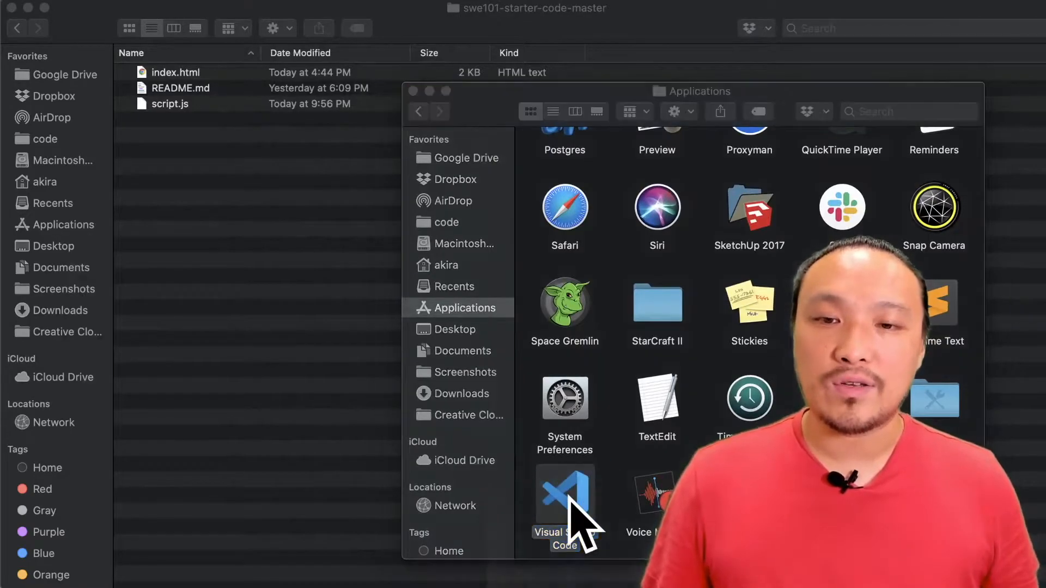
pyautogui.doubleClick(565, 496)
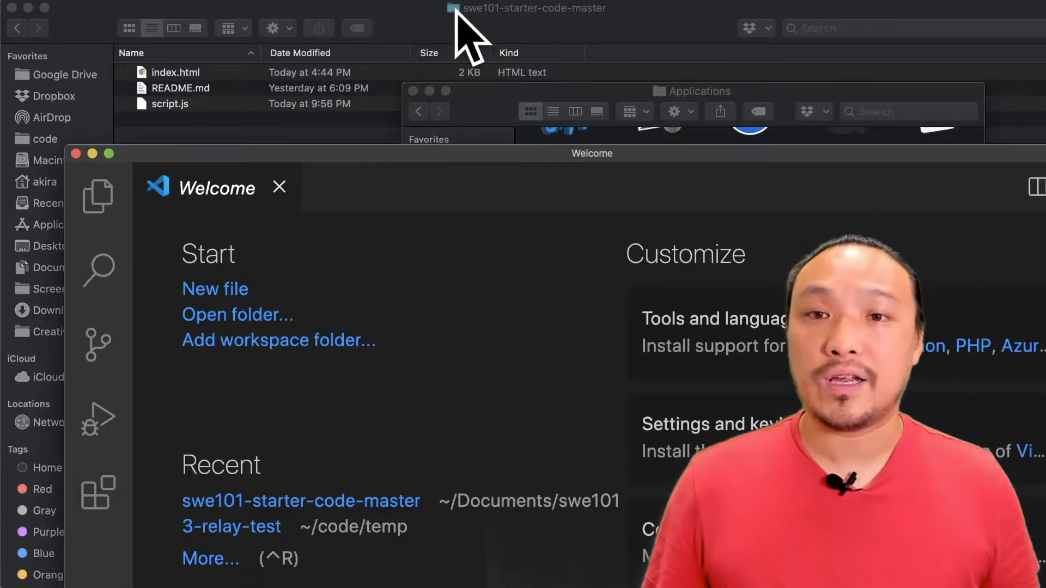
pyautogui.click(279, 188)
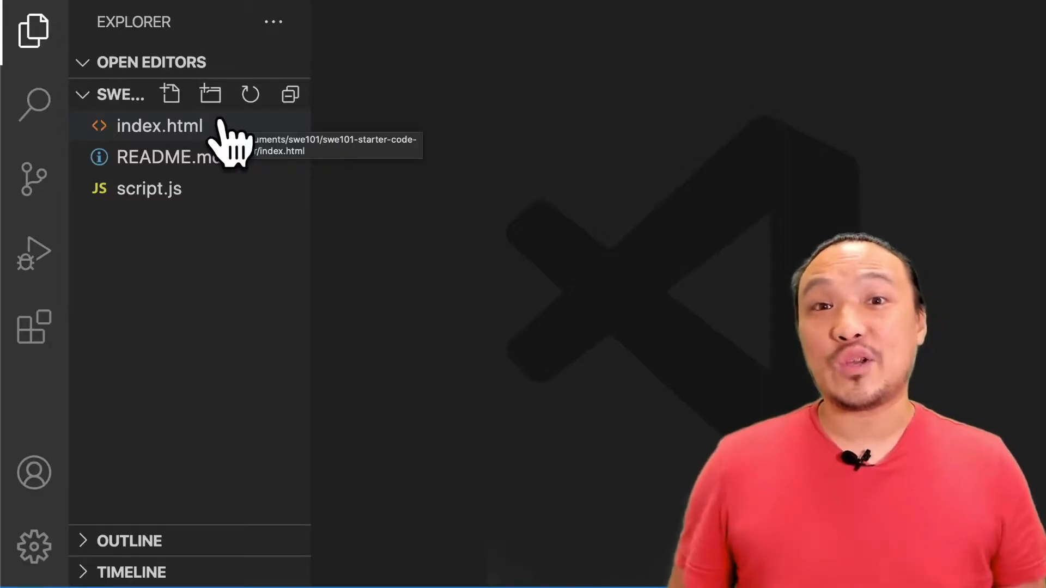
# - View index.html, then open script.js whose main returns 'hello world'
pyautogui.click(159, 125)
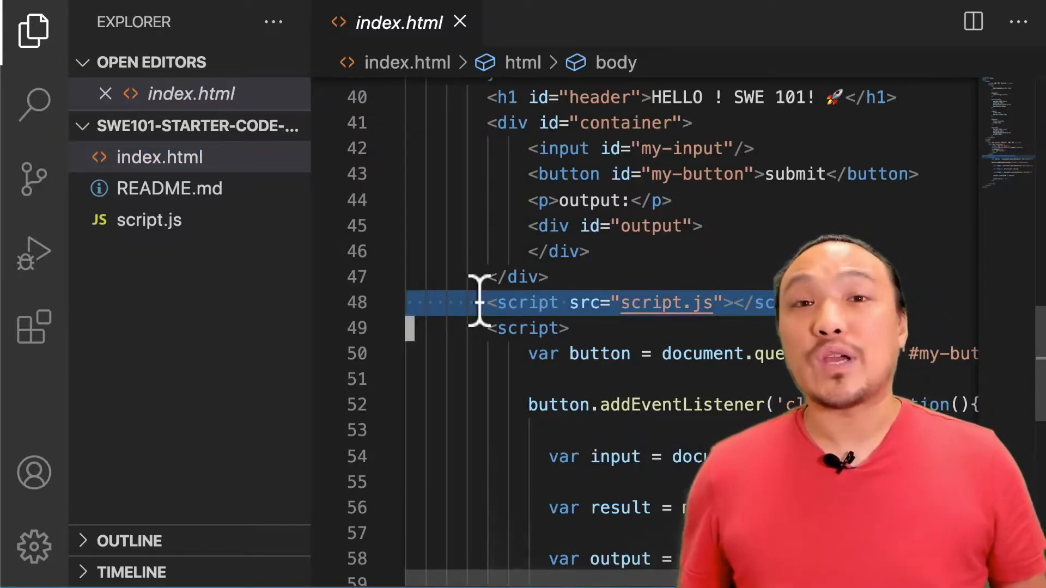
pyautogui.click(149, 220)
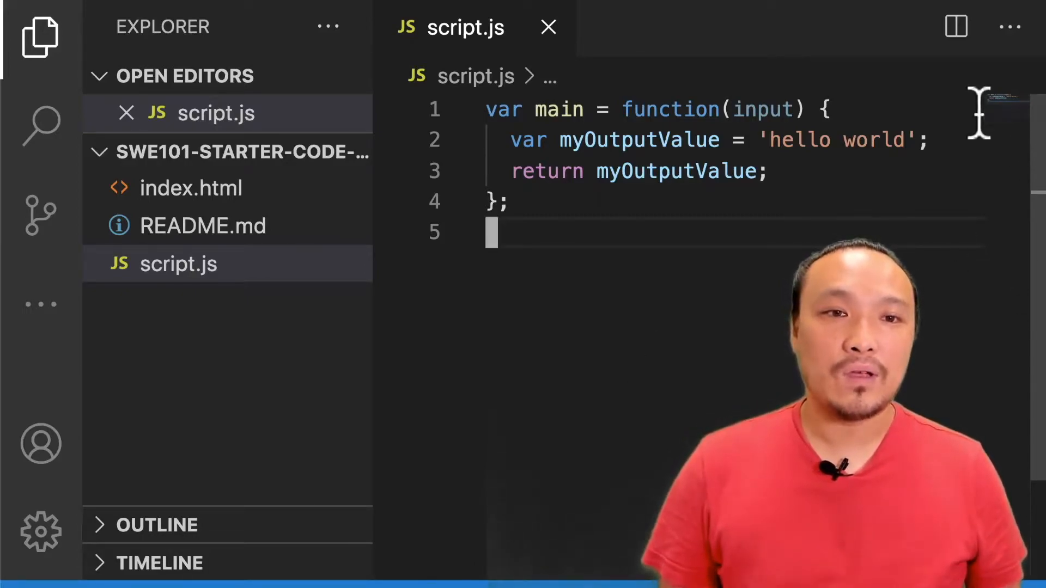
# - Extend the returned string to 'hello world banana' in script.js
pyautogui.click(921, 141)
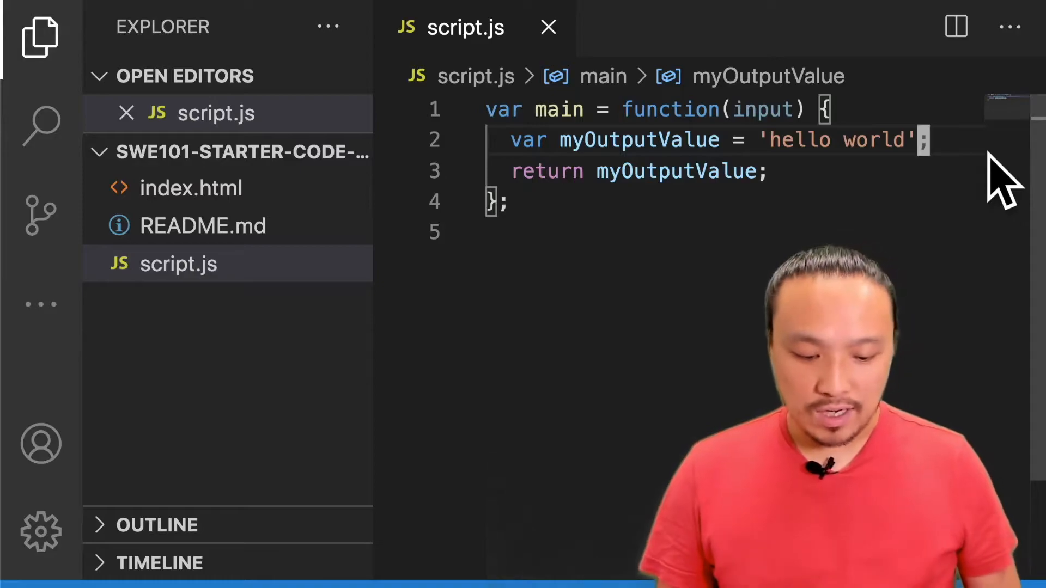
pyautogui.write('banan')
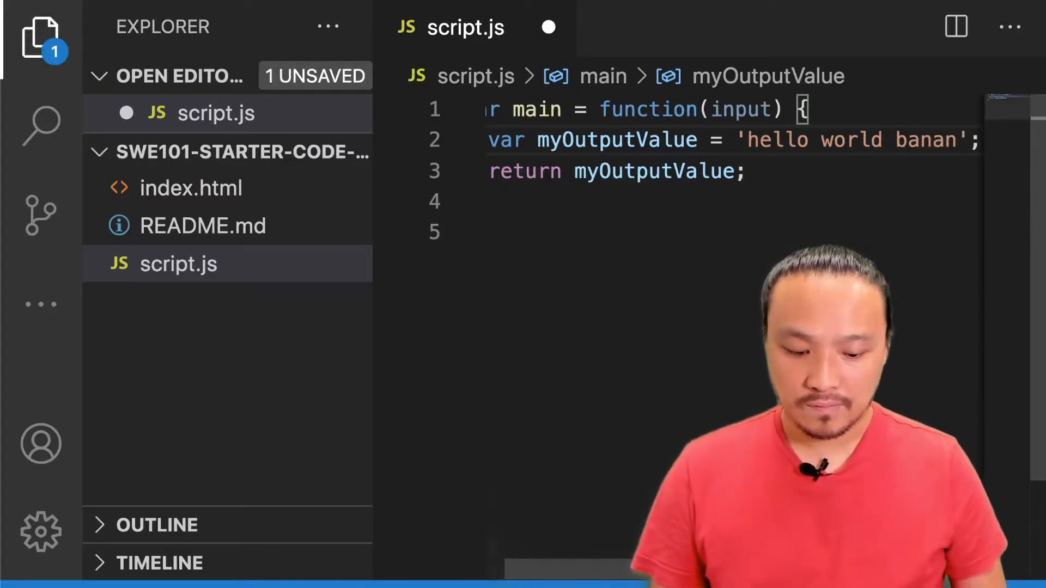
pyautogui.write('a')
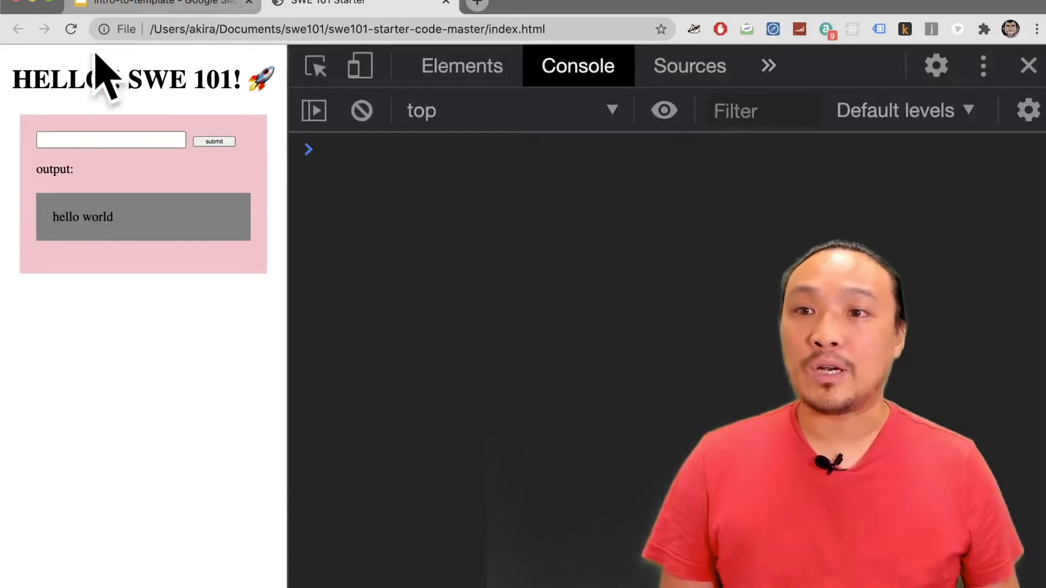
# - Reload the starter page and submit the form to see the output
pyautogui.click(215, 140)
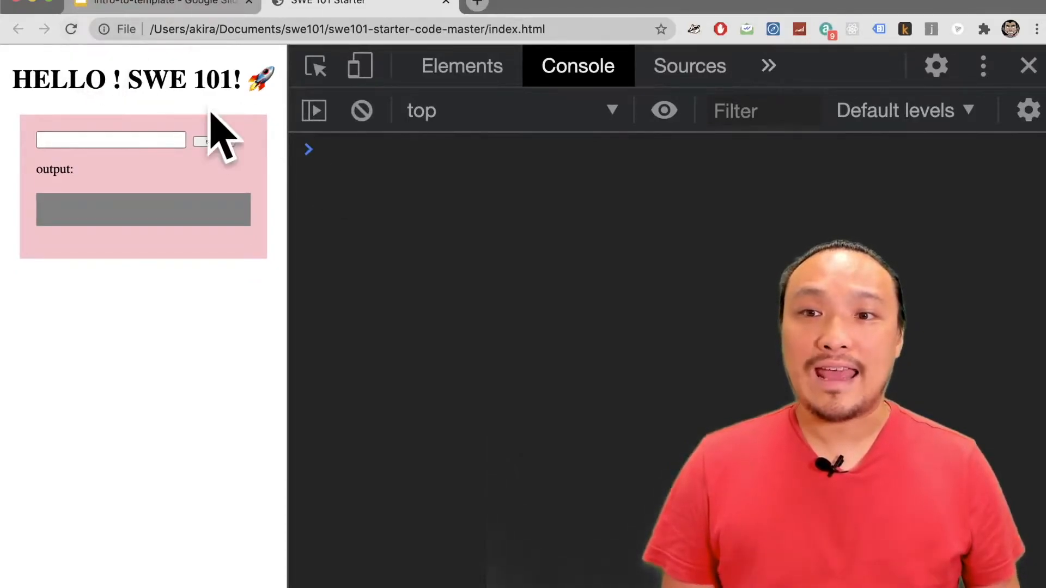
pyautogui.click(213, 140)
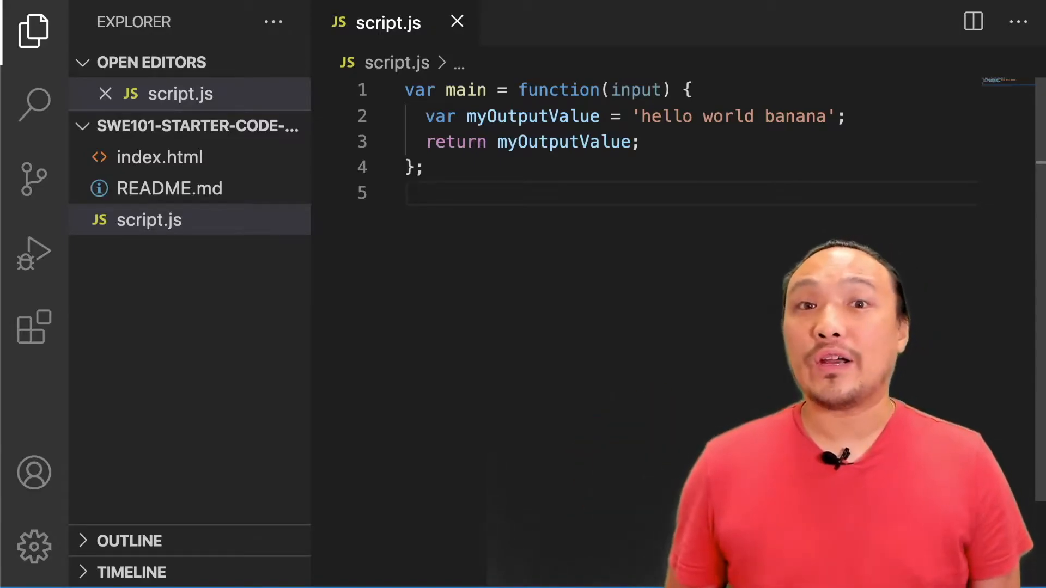
# - Declare var fruitName = 'apple' in main and append + fruitName to the output string, then go to save
pyautogui.click(819, 117)
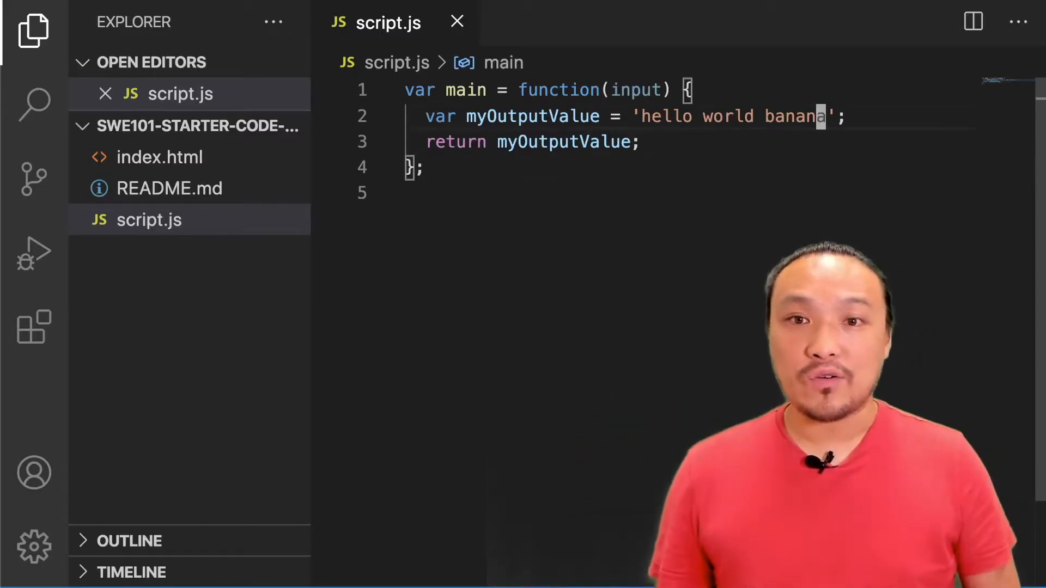
pyautogui.write('var')
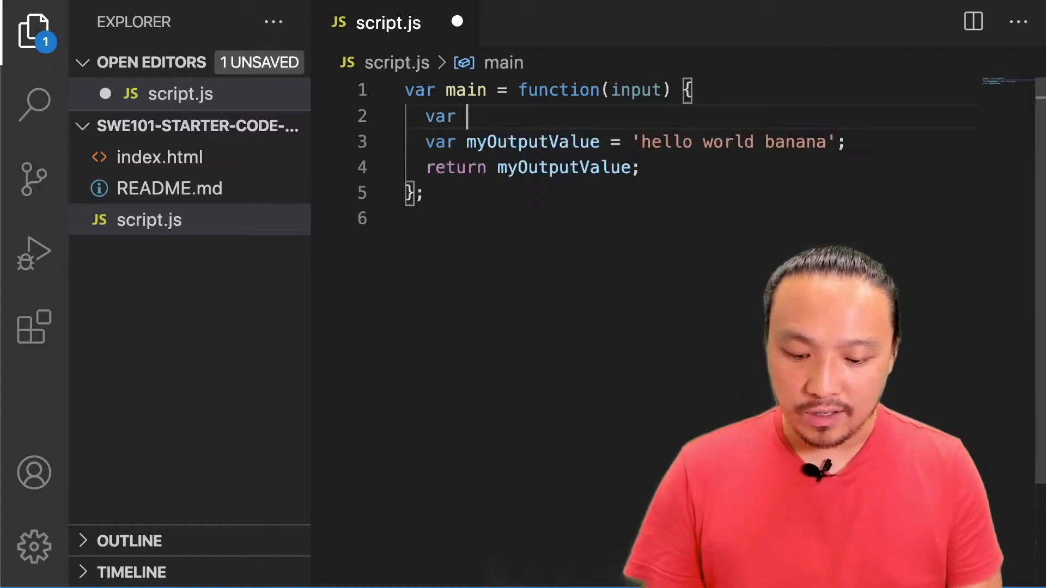
pyautogui.write("fruitName = 'apple';")
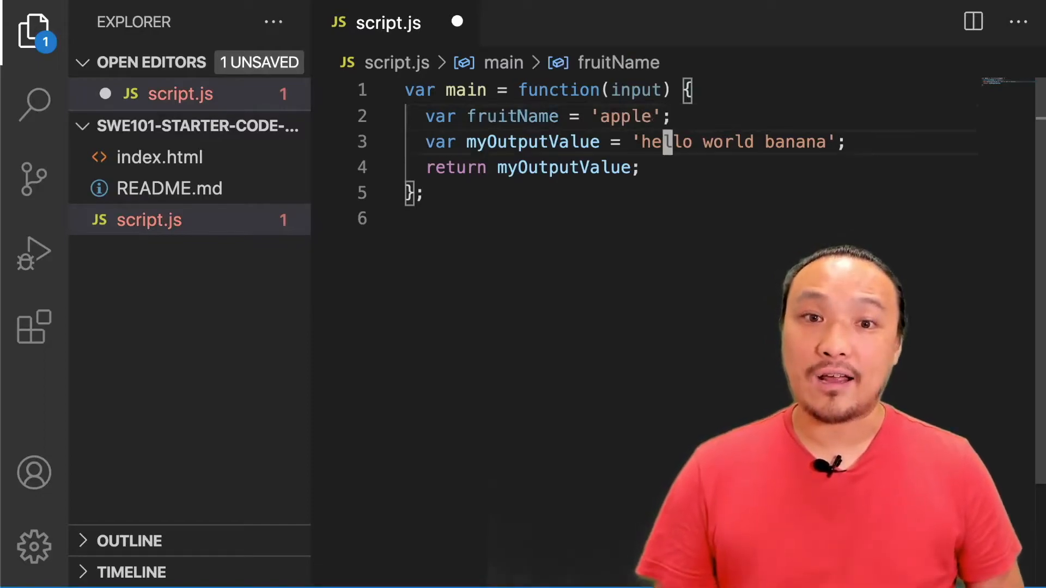
pyautogui.click(836, 141)
pyautogui.write(' + ')
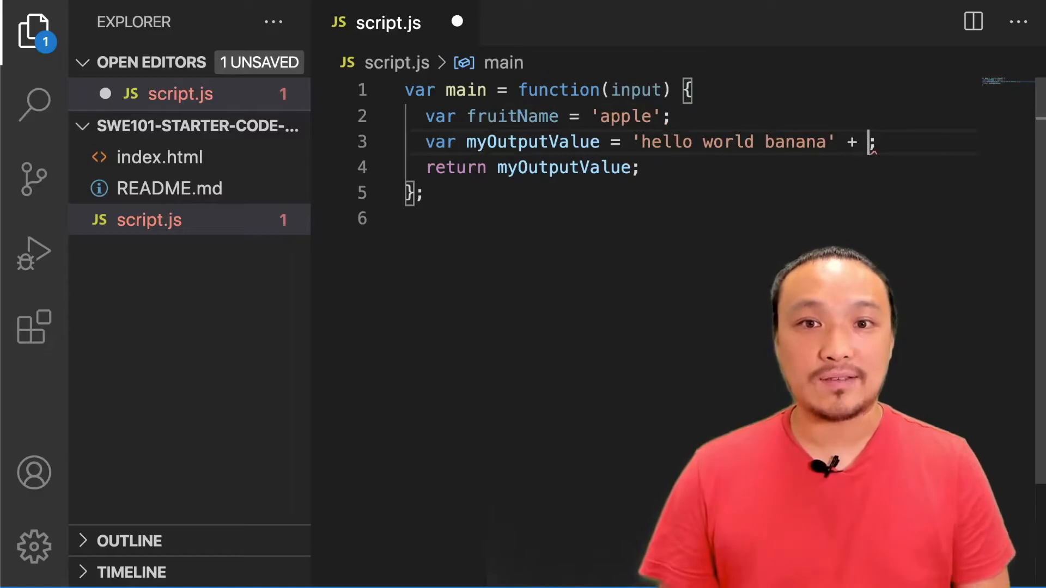
pyautogui.write('fruitName')
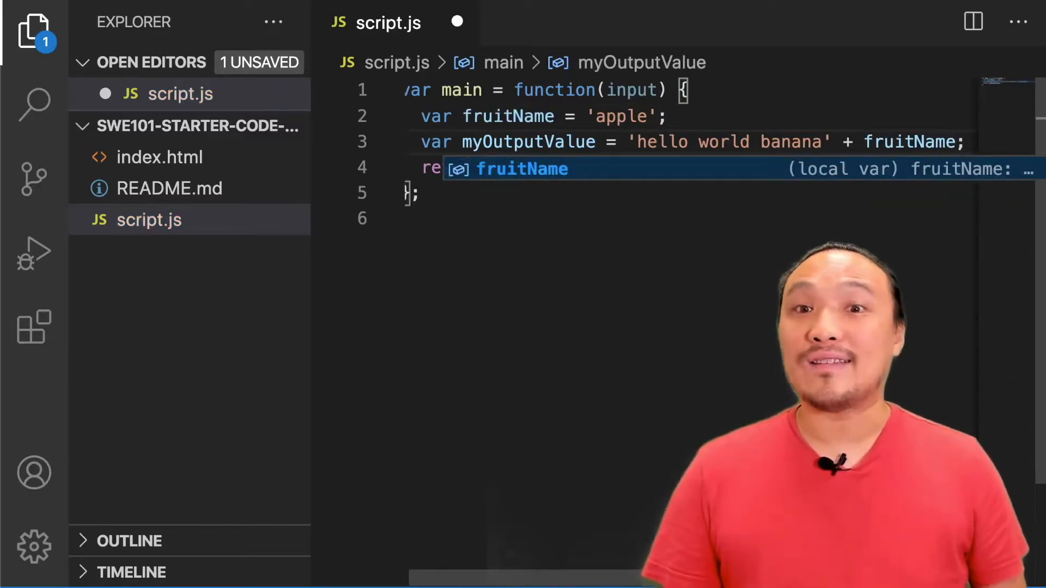
pyautogui.click(107, 5)
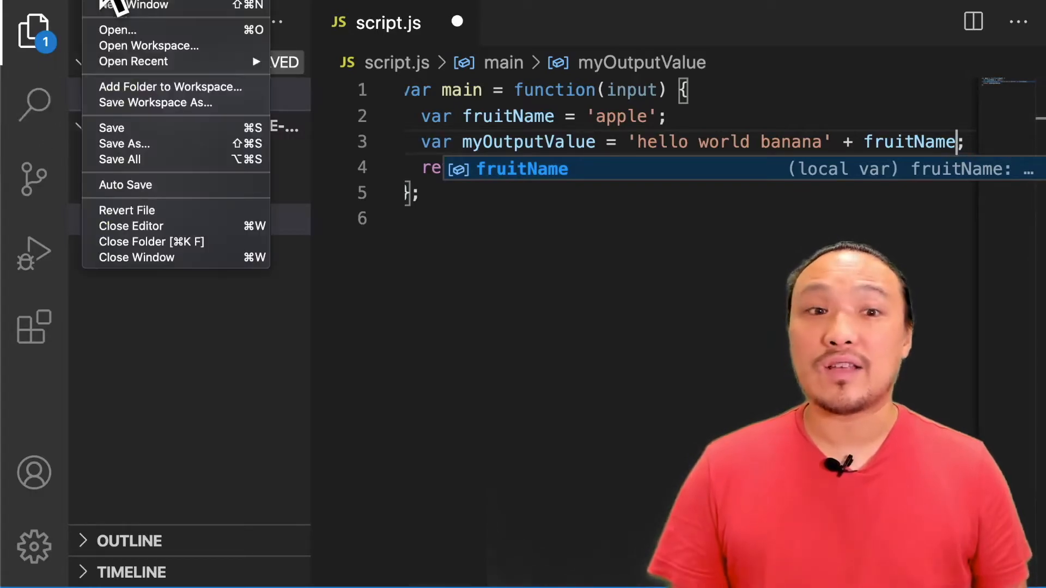
pyautogui.moveTo(126, 128)
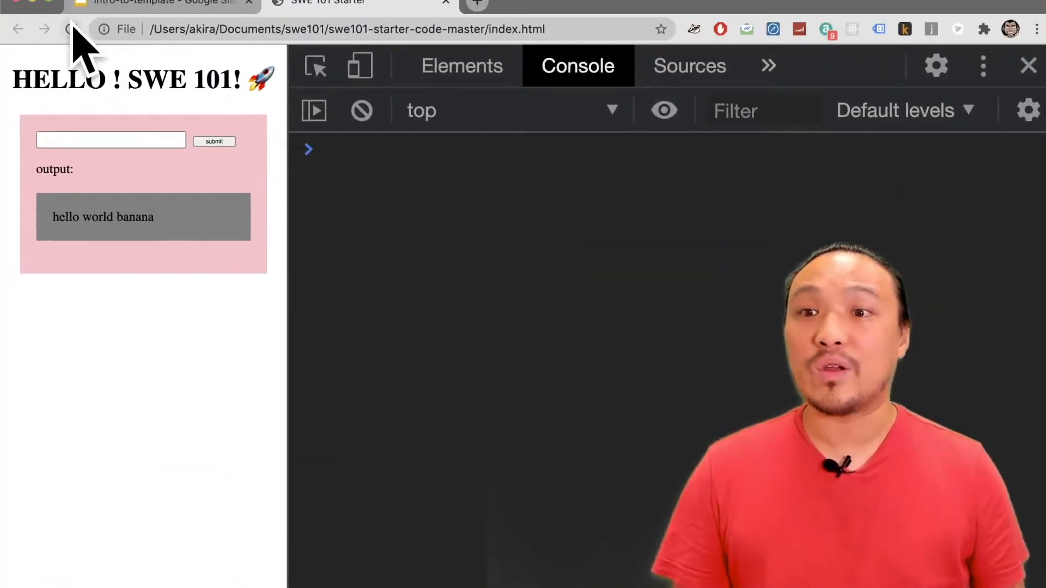
# - Reload the starter page and submit the form to see the updated output
pyautogui.click(213, 141)
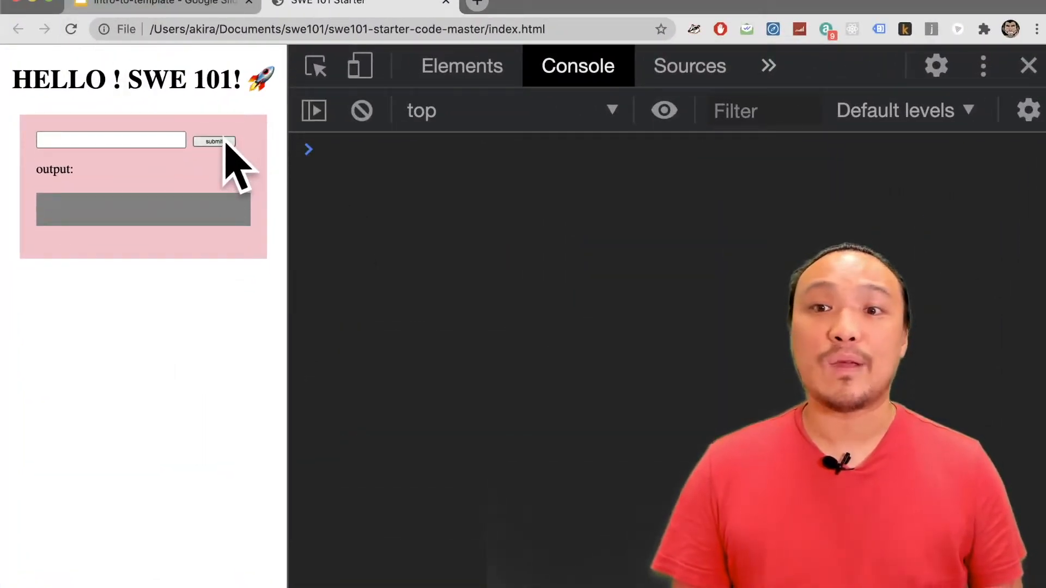
pyautogui.click(214, 140)
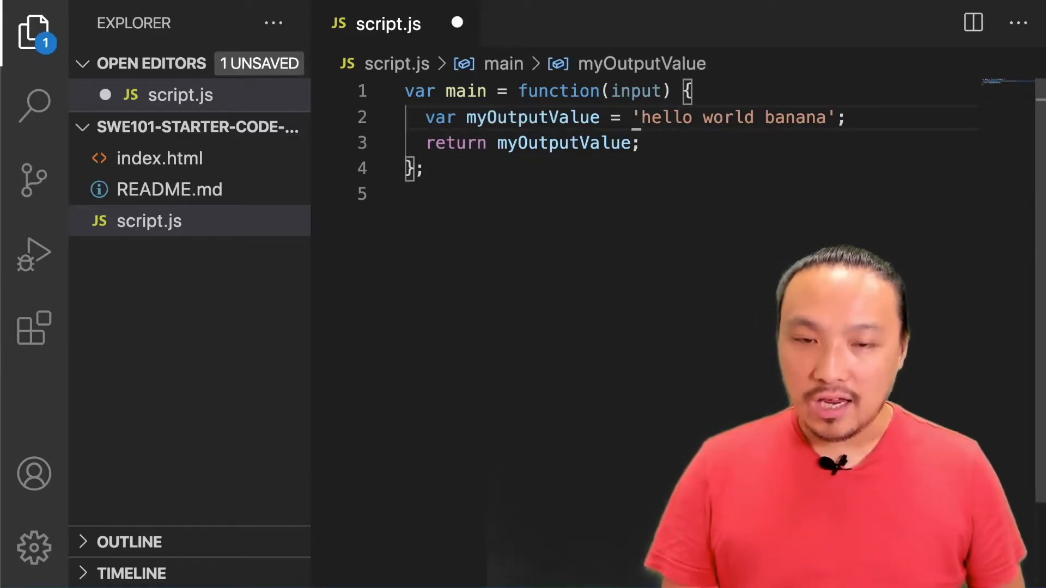
# - Replace the greeting string with 99 * 99; and save script.js
pyautogui.press('Backspace')
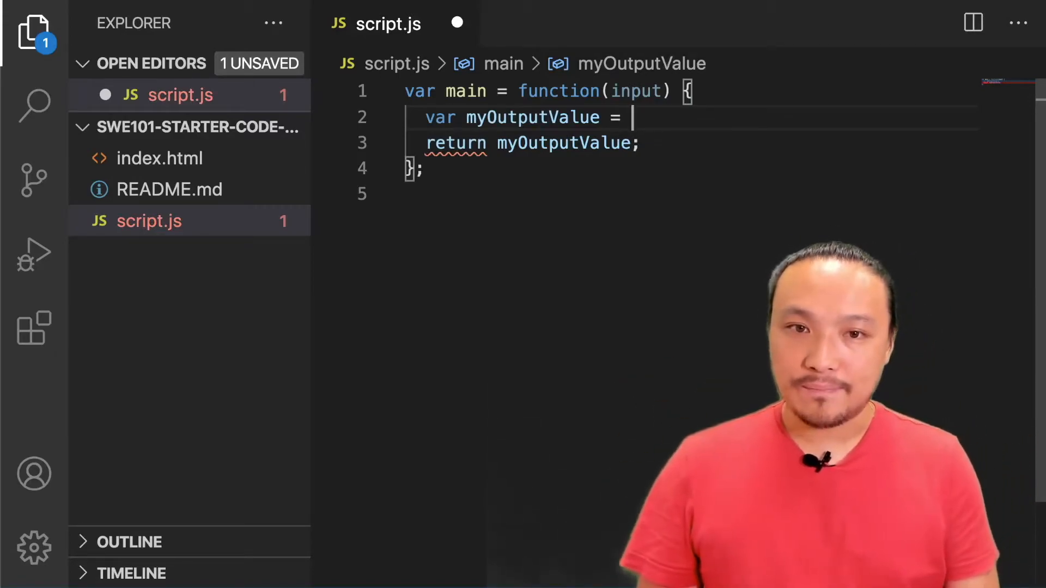
pyautogui.write('99 *')
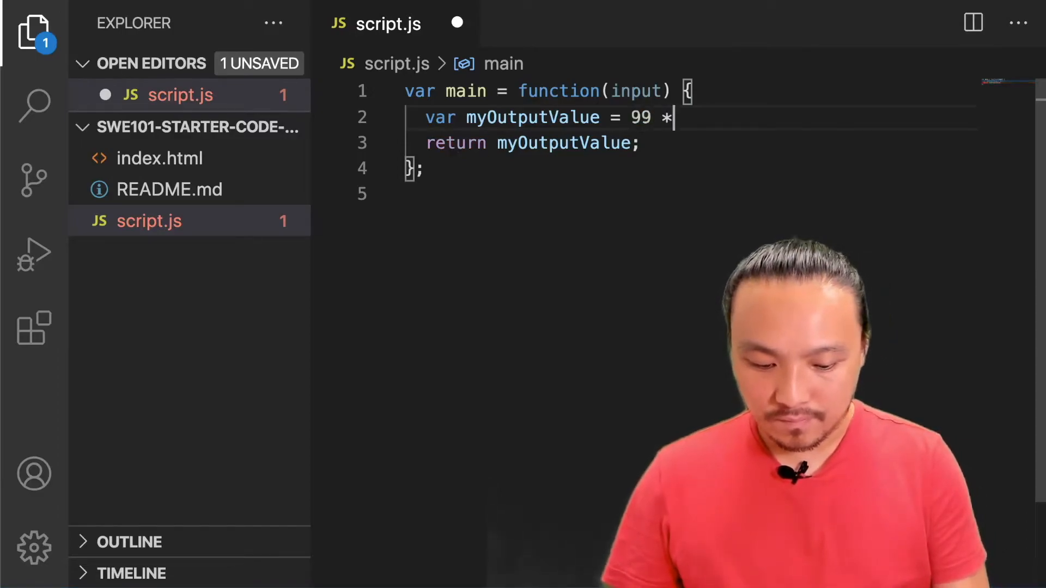
pyautogui.write('99;')
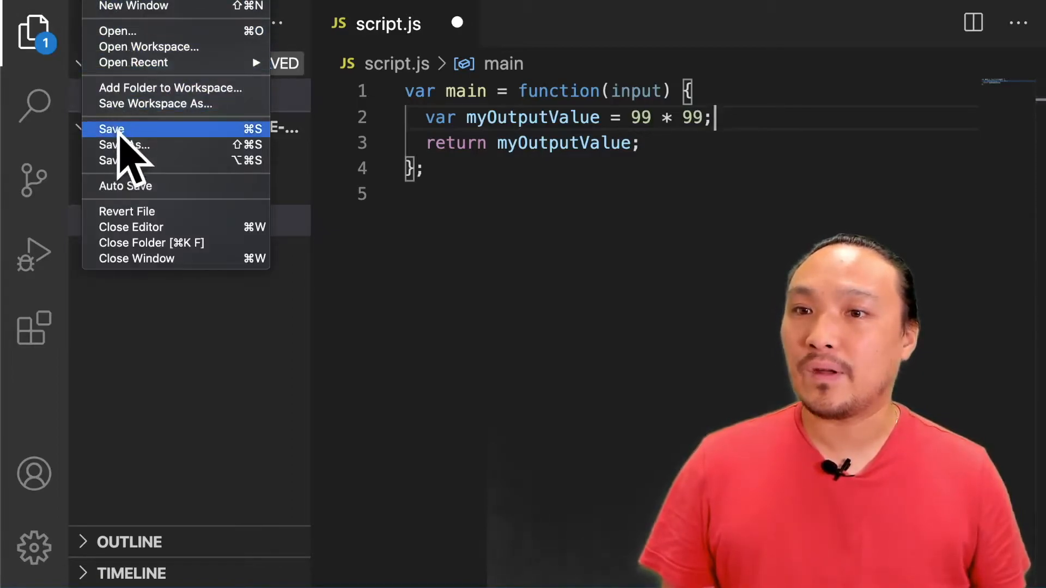
pyautogui.click(111, 128)
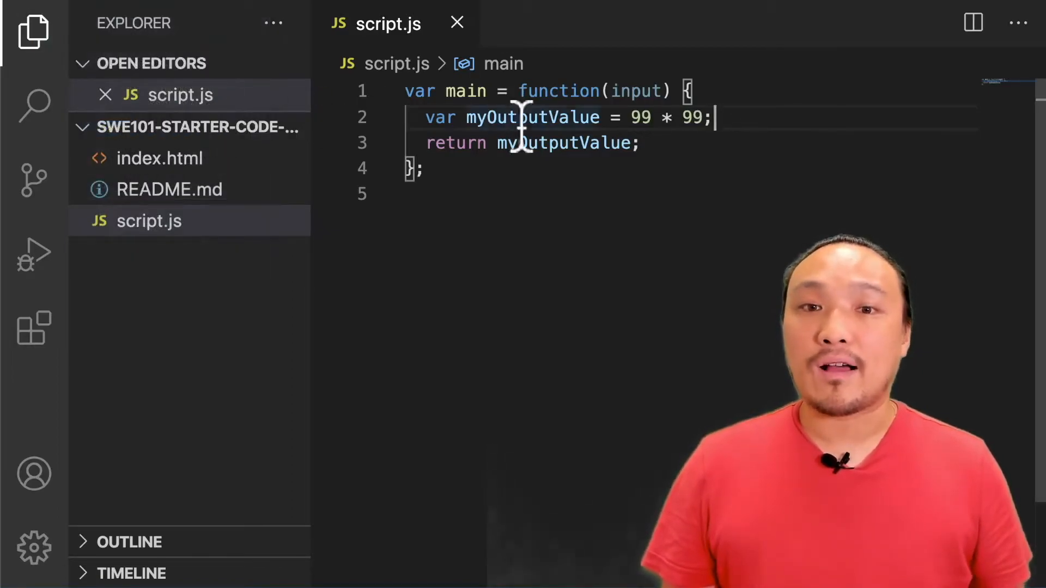
pyautogui.moveTo(648, 164)
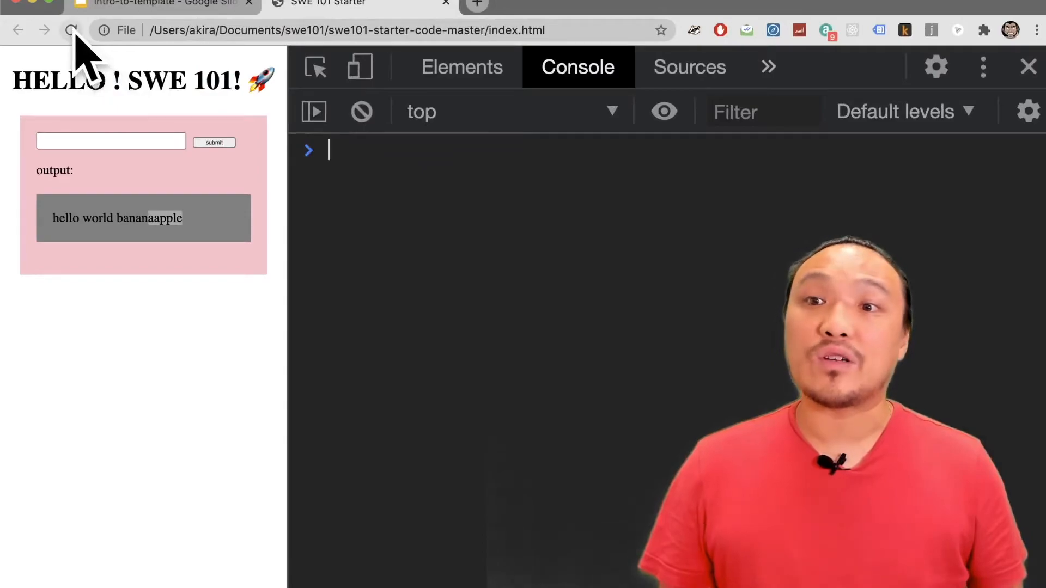
# - Reload the starter page and submit the form to see the calculated result
pyautogui.click(213, 141)
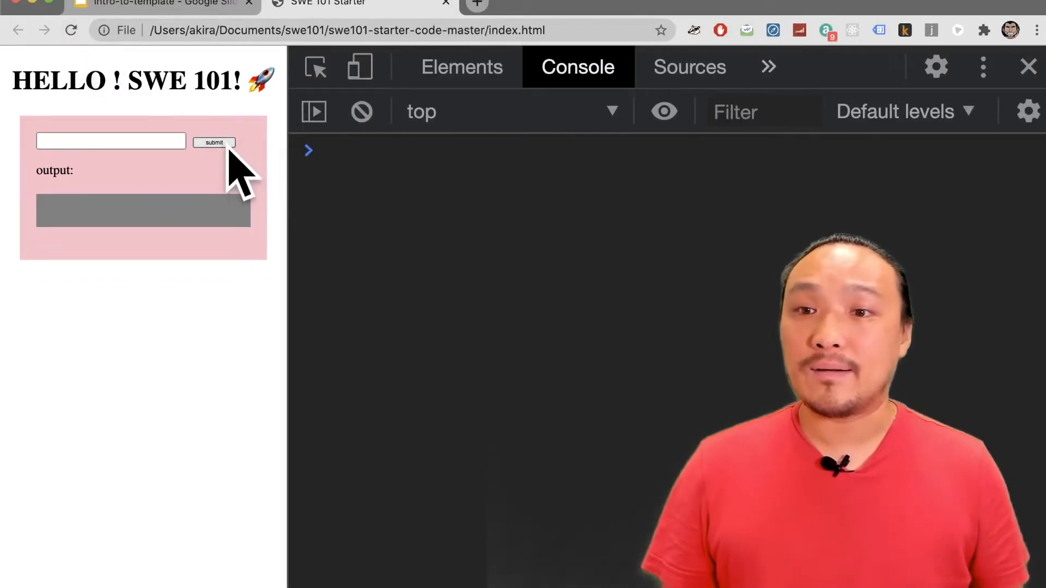
pyautogui.click(214, 141)
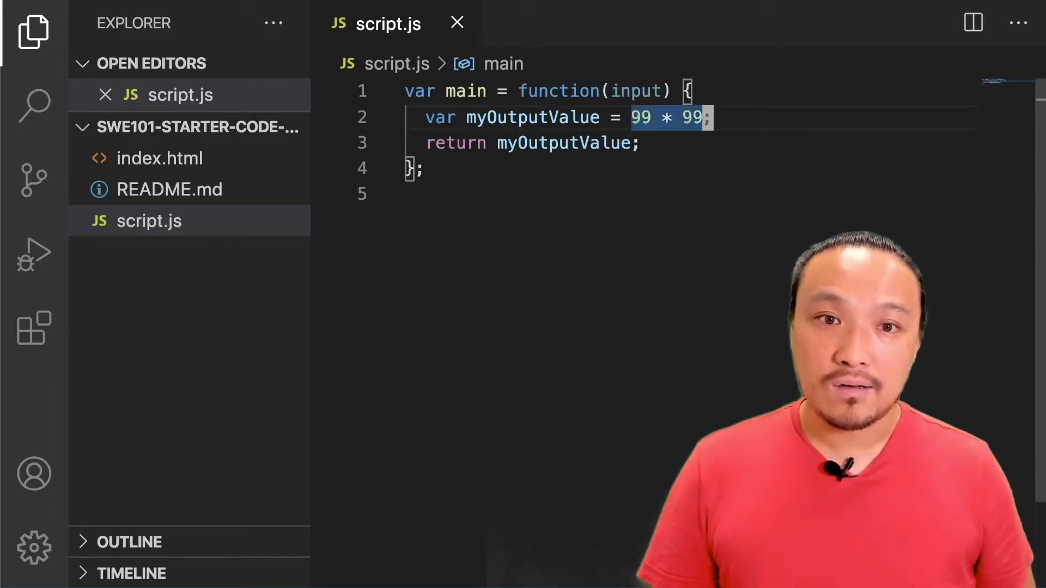
# - Assign input to myOutputValue in script.js and save the file
pyautogui.press('Backspace')
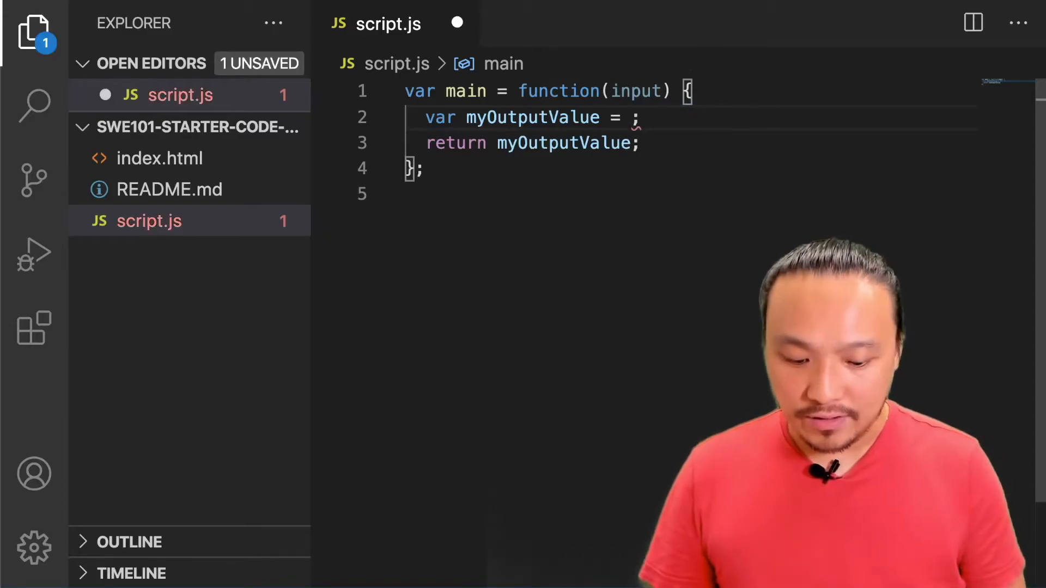
pyautogui.write('input')
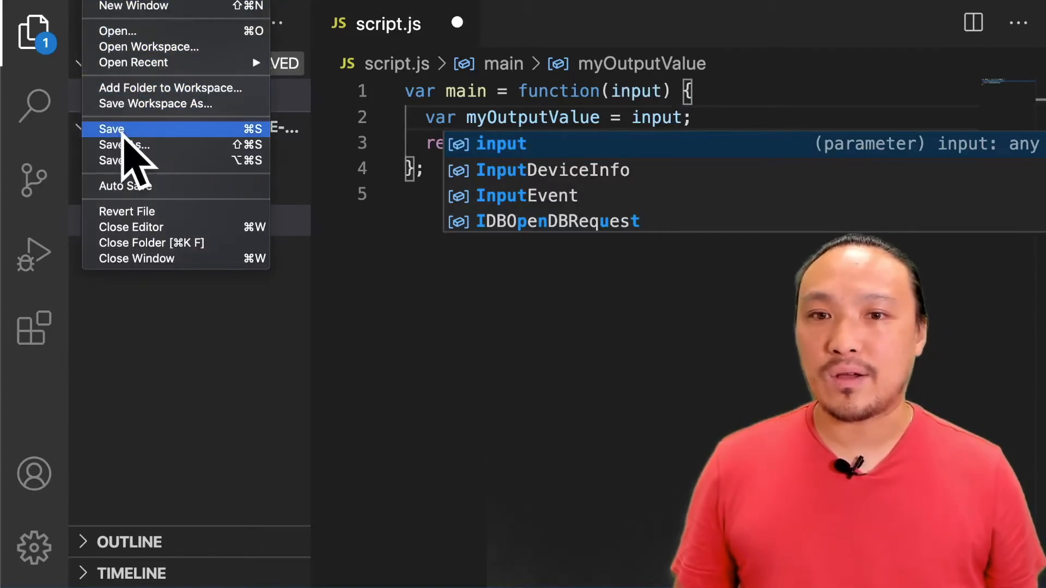
pyautogui.click(111, 128)
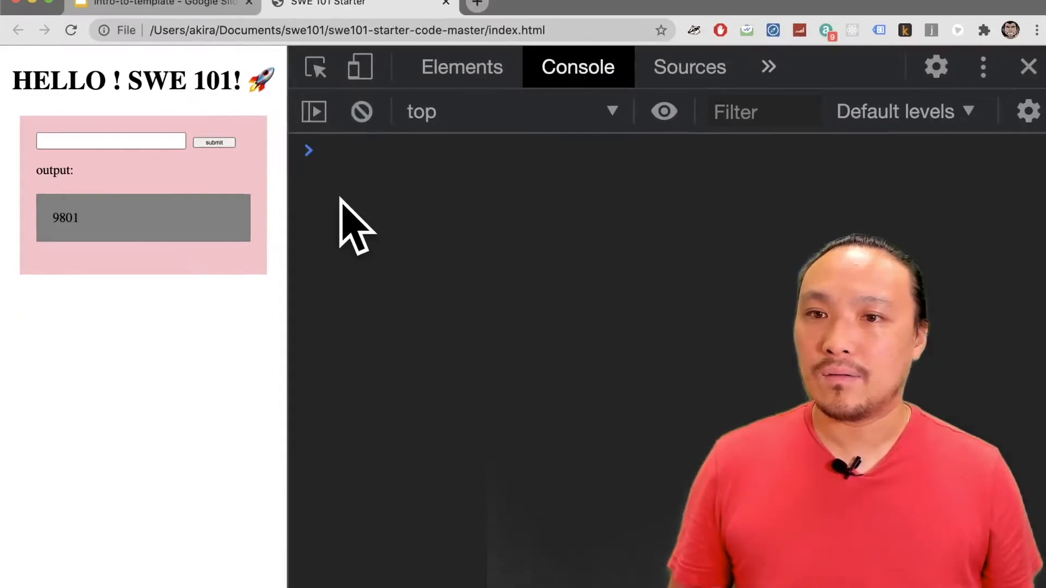
# - Reload the page and submit 'wow!' so the output box echoes it
pyautogui.click(72, 31)
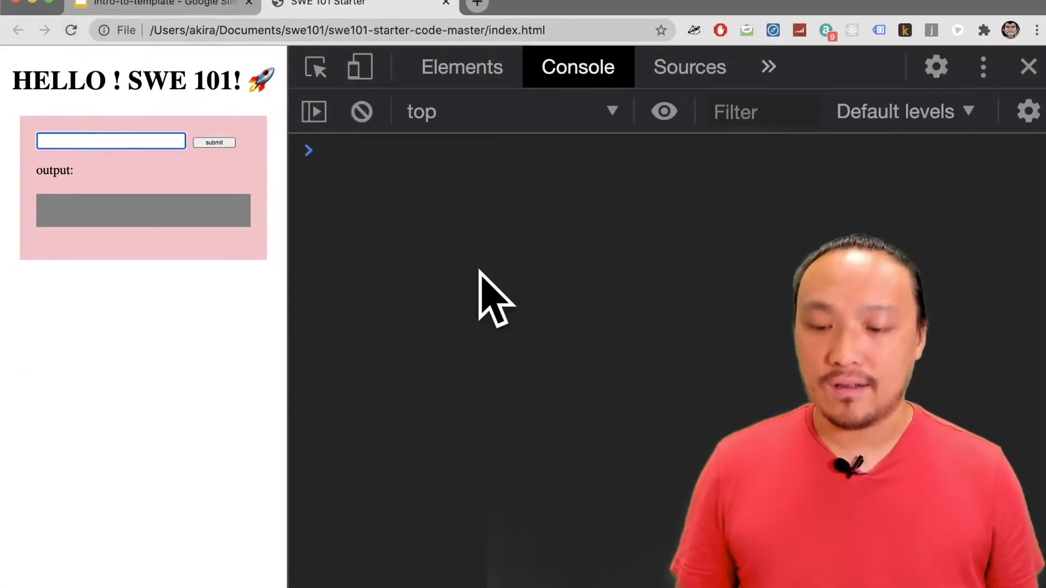
pyautogui.write('wow!')
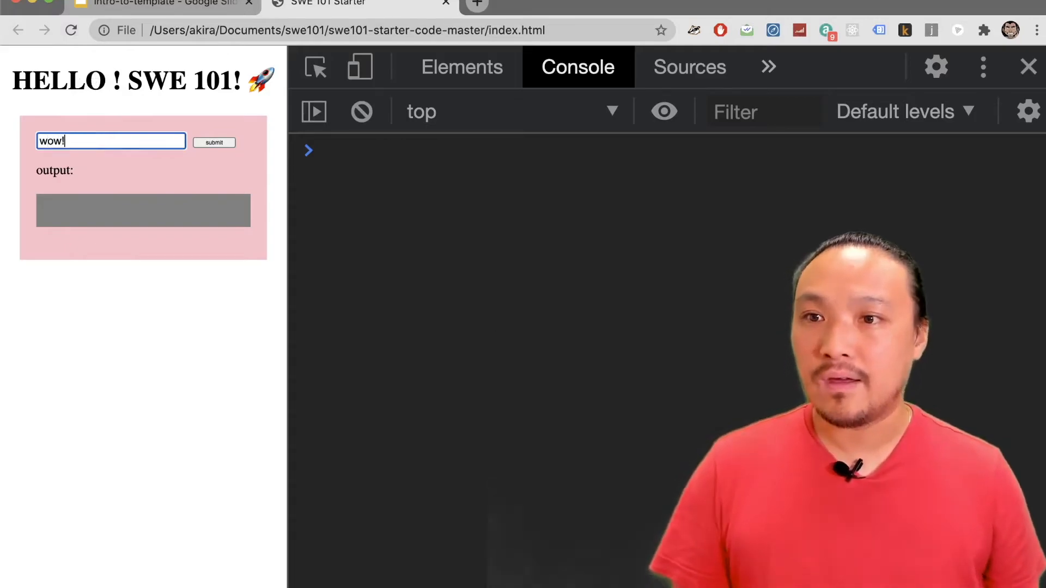
pyautogui.click(214, 141)
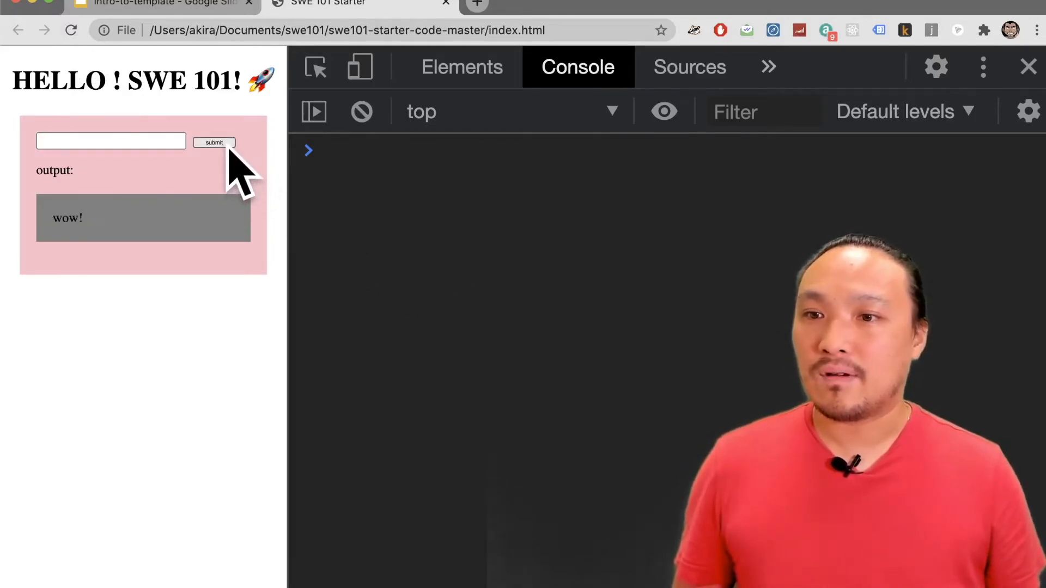
pyautogui.moveTo(384, 296)
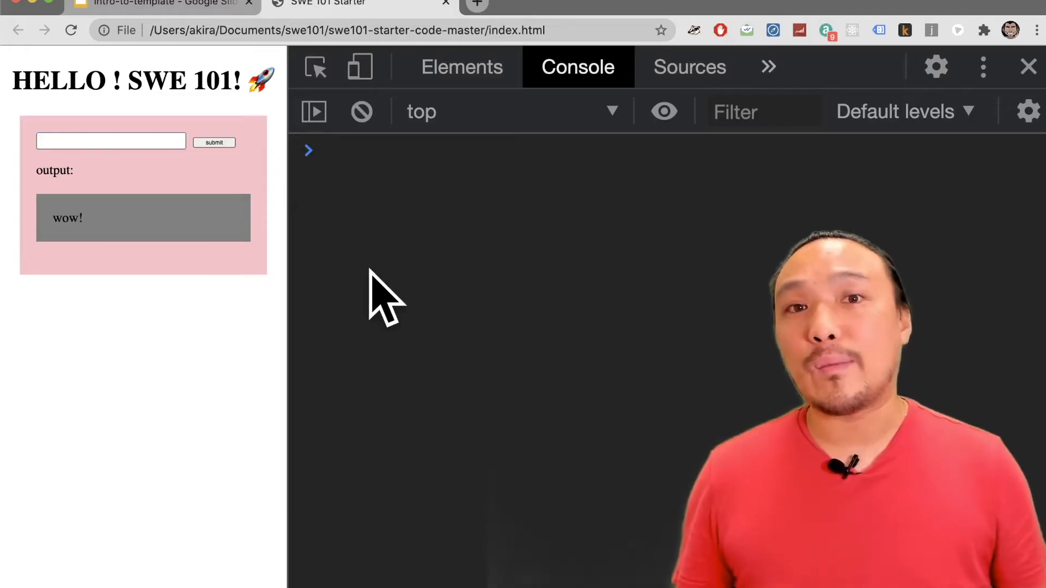
pyautogui.moveTo(537, 404)
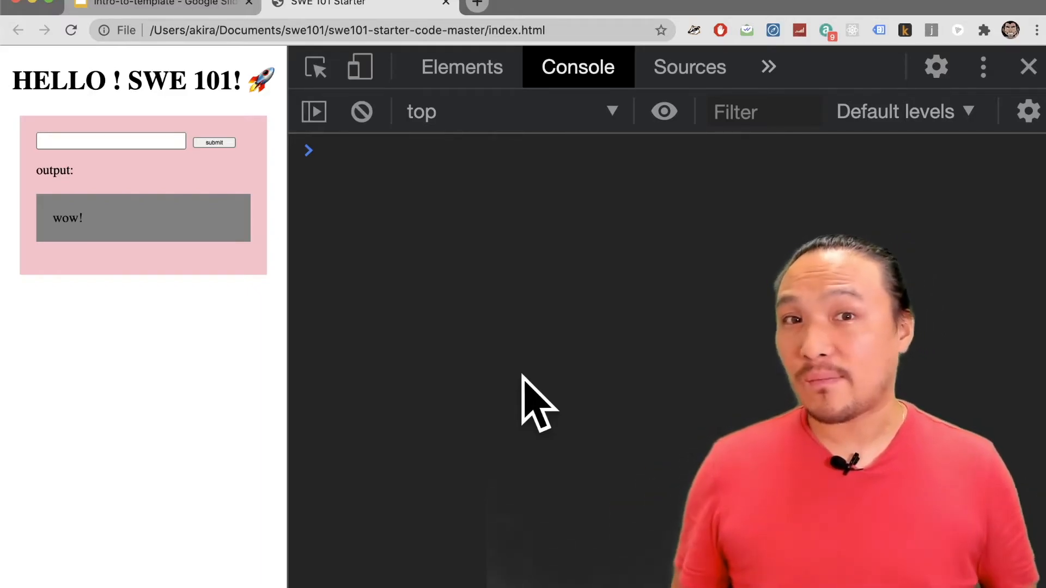
pyautogui.moveTo(154, 200)
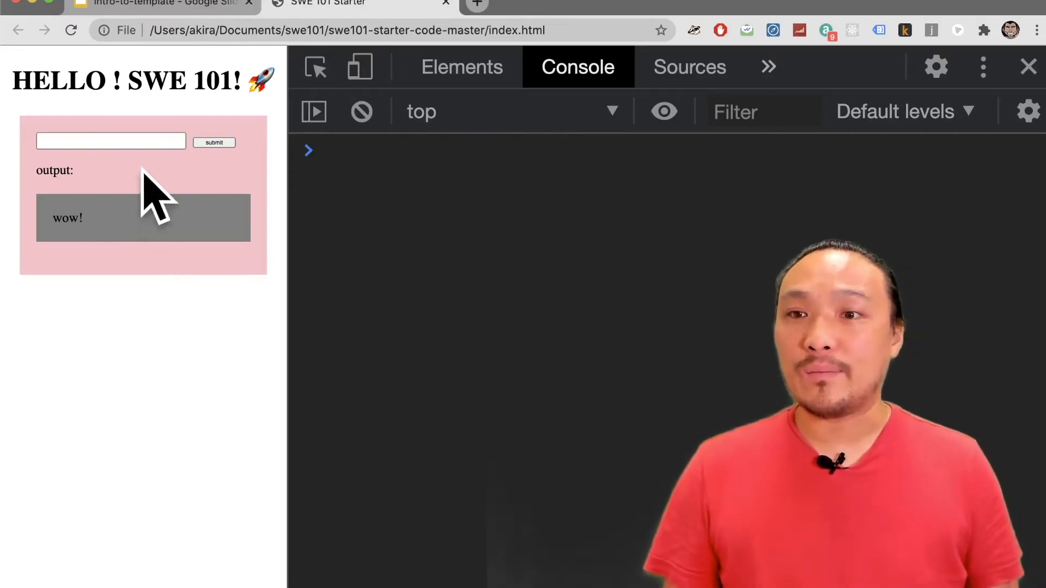
# - Submit the name 'akira' so the output box echoes it back
pyautogui.write('akira')
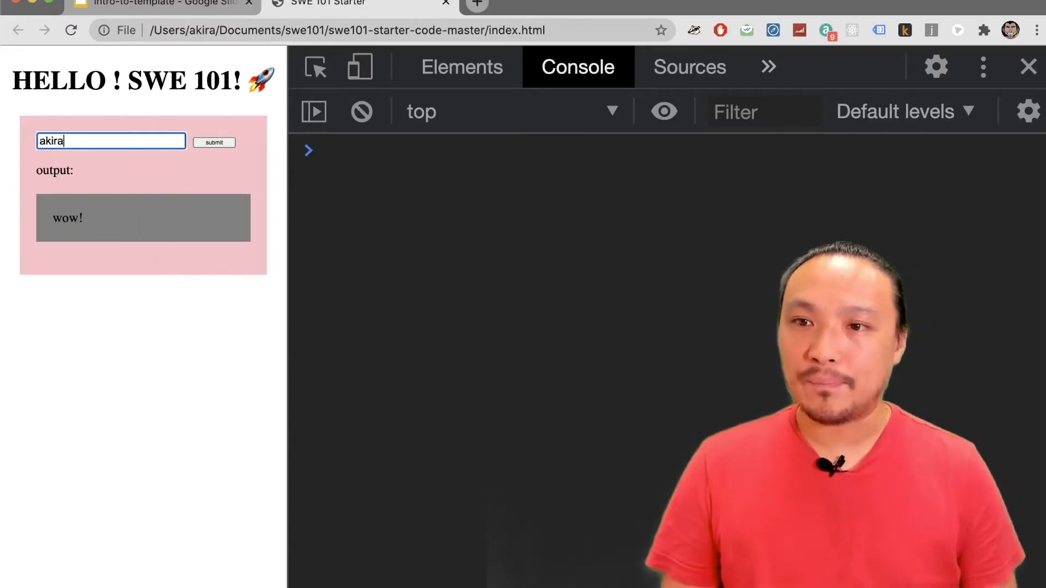
pyautogui.click(215, 141)
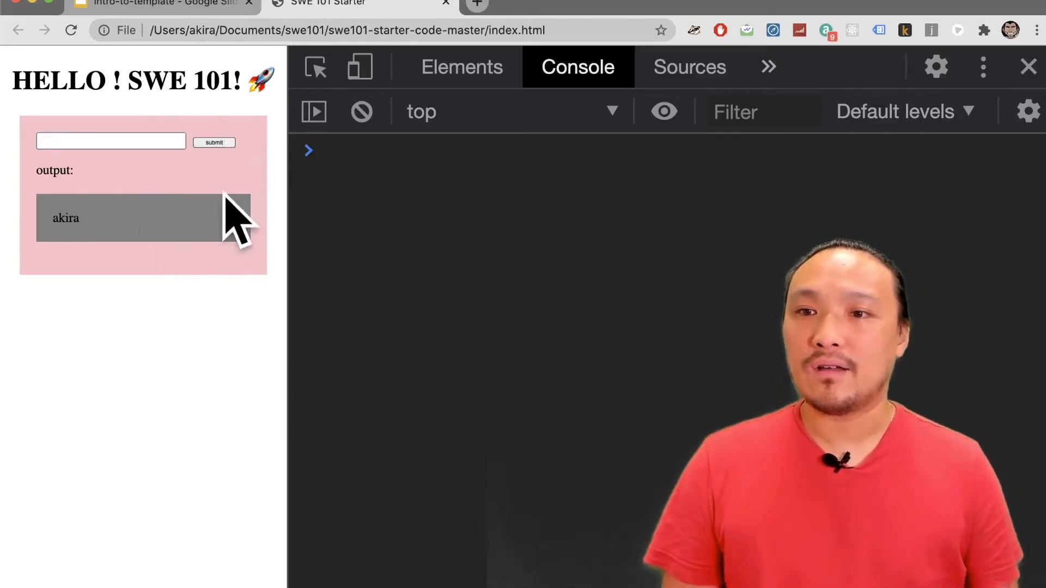
pyautogui.moveTo(154, 254)
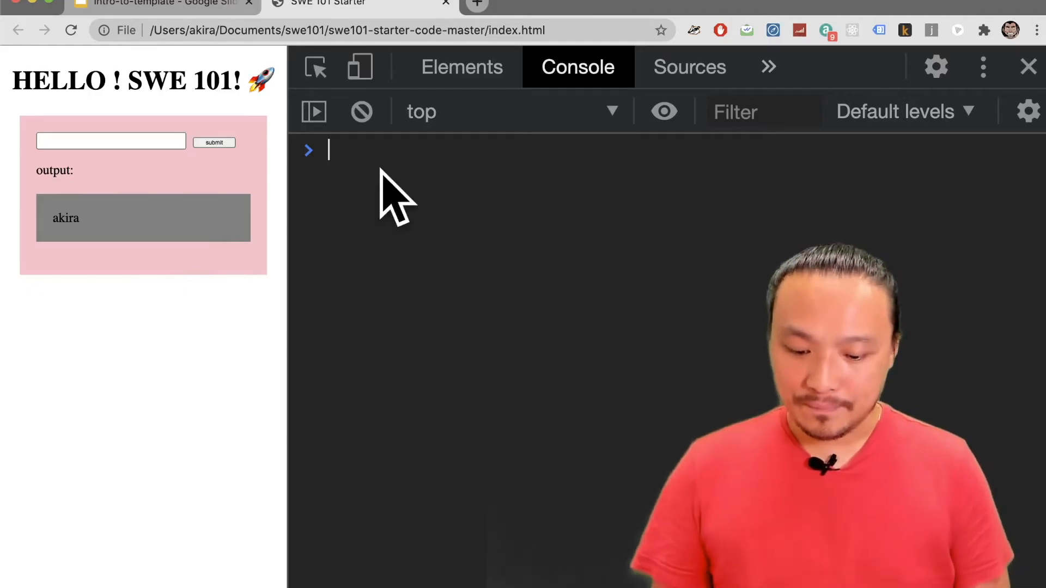
# - Sketch the target greeting 'hello akira its a great day' in the DevTools Console prompt
pyautogui.write('hello')
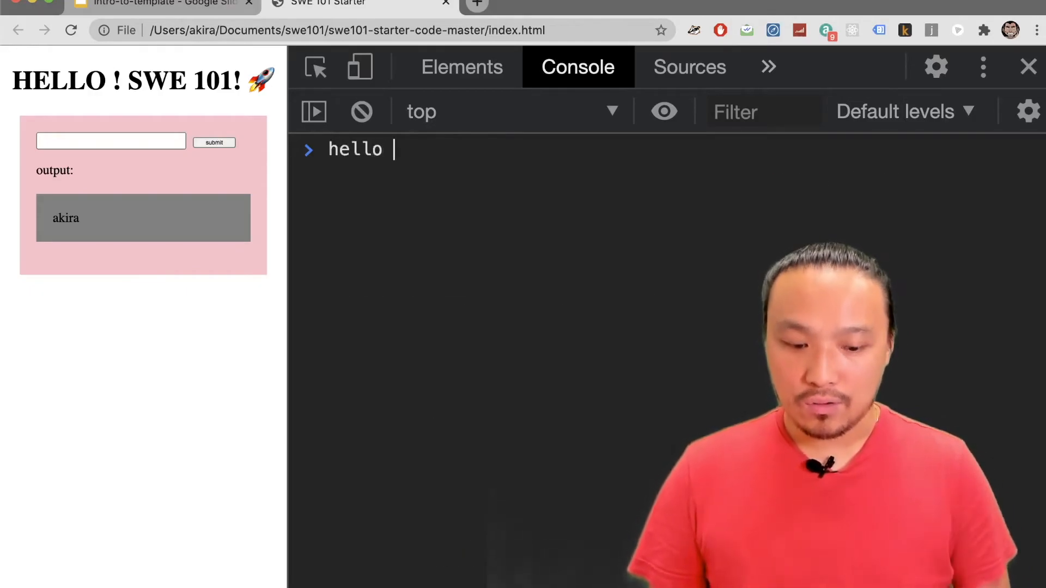
pyautogui.write('akira')
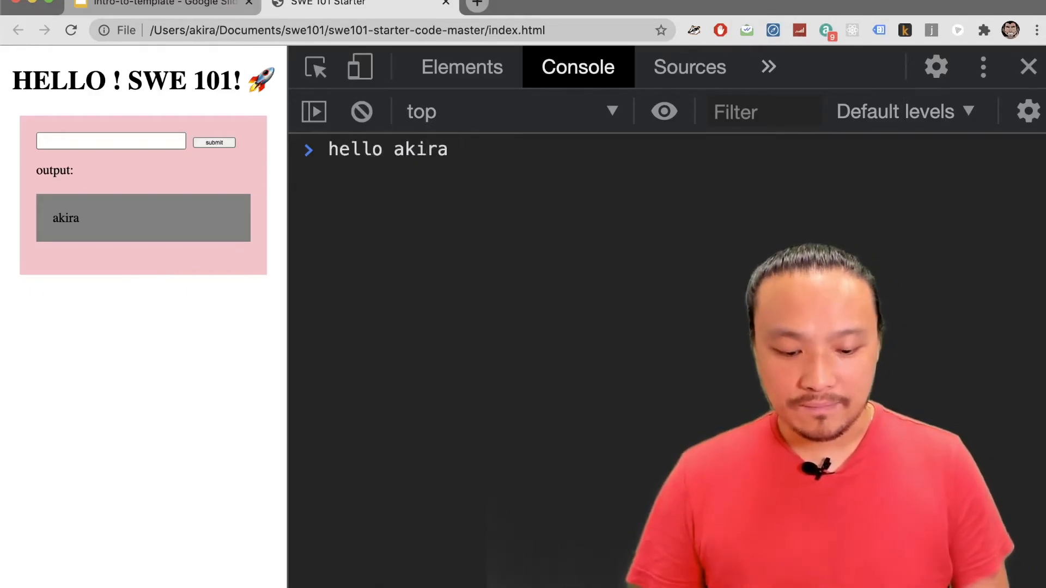
pyautogui.write('its')
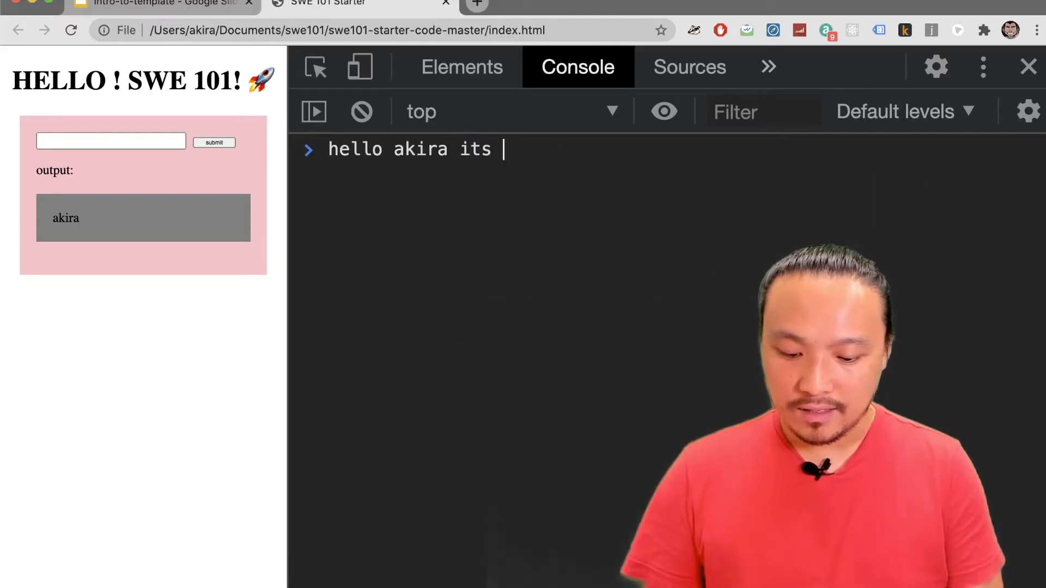
pyautogui.write('a great a')
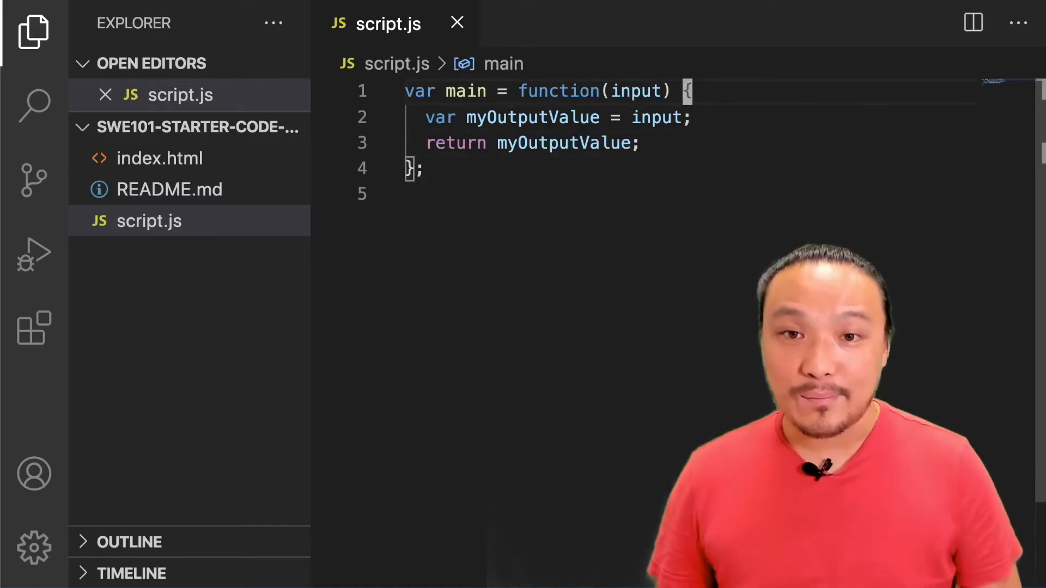
# - Add a sample line 'hello akira its a great day!' above the variable in script.js
pyautogui.press('Enter')
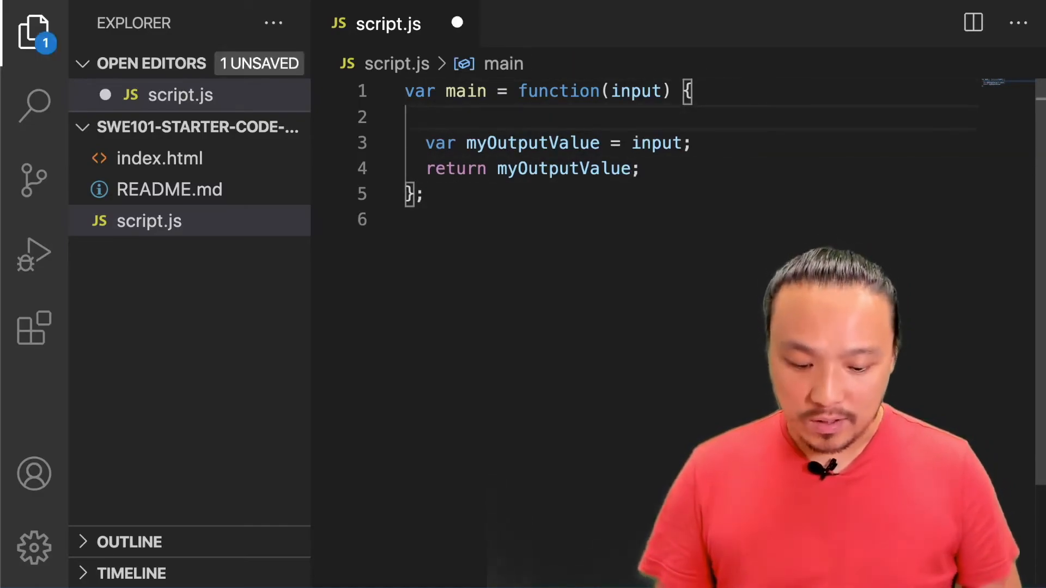
pyautogui.write('hello akira its a great day!')
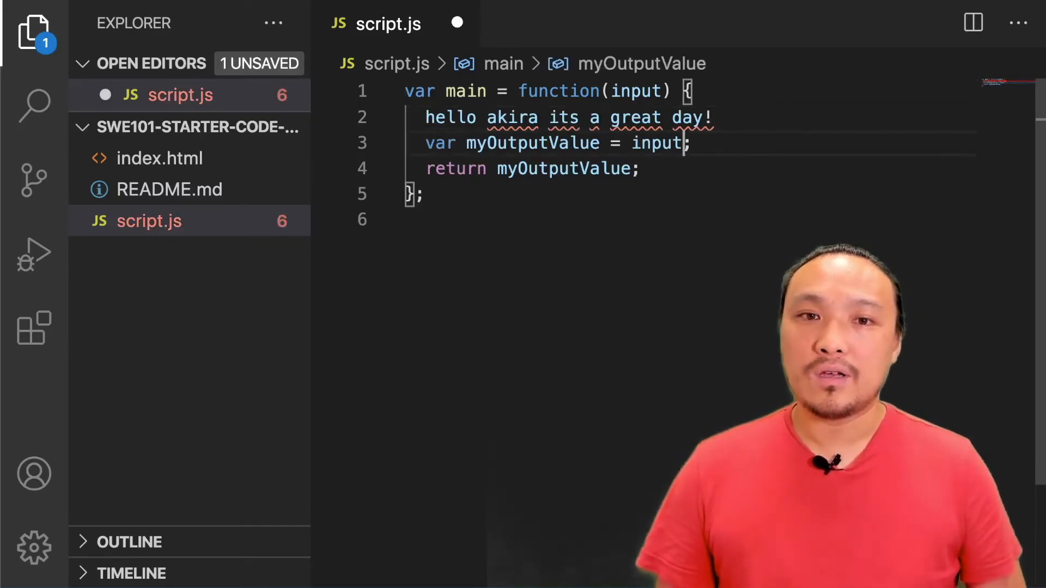
# - Build myOutputValue as 'hello ' + input + ' its a great day' with quotes and plus signs
pyautogui.write('hello')
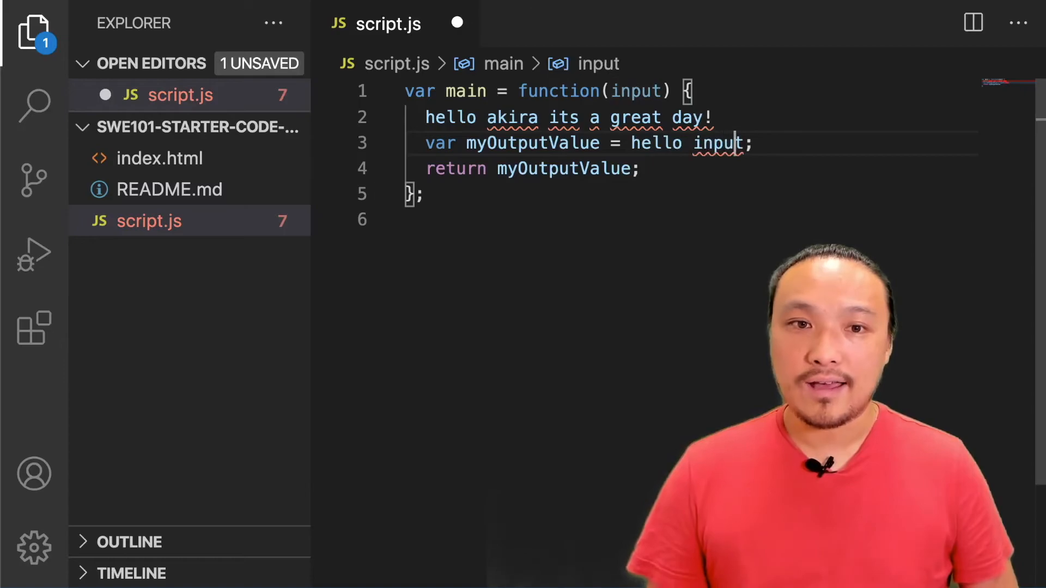
pyautogui.write('its a great day')
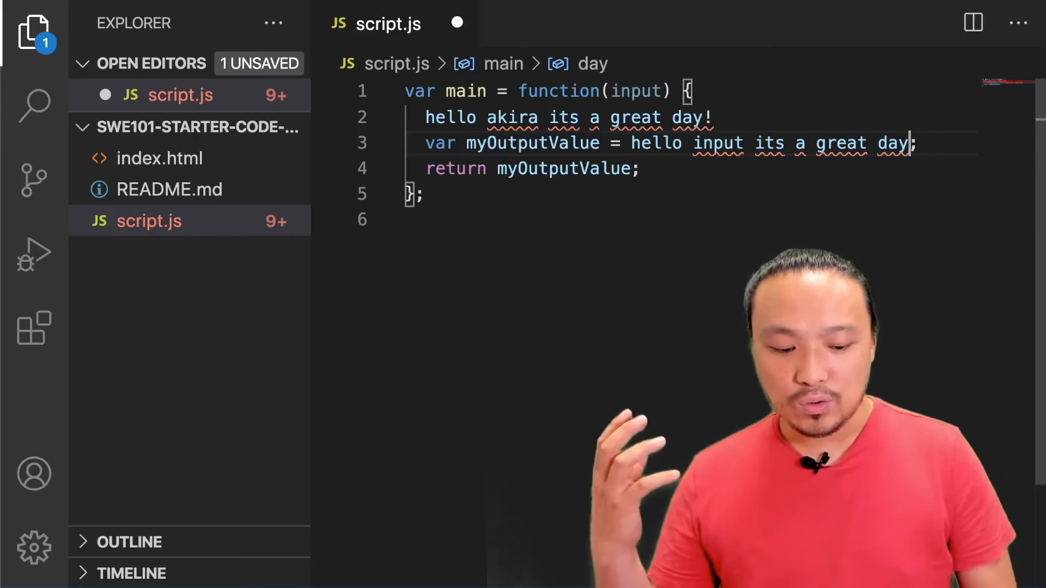
pyautogui.write("'")
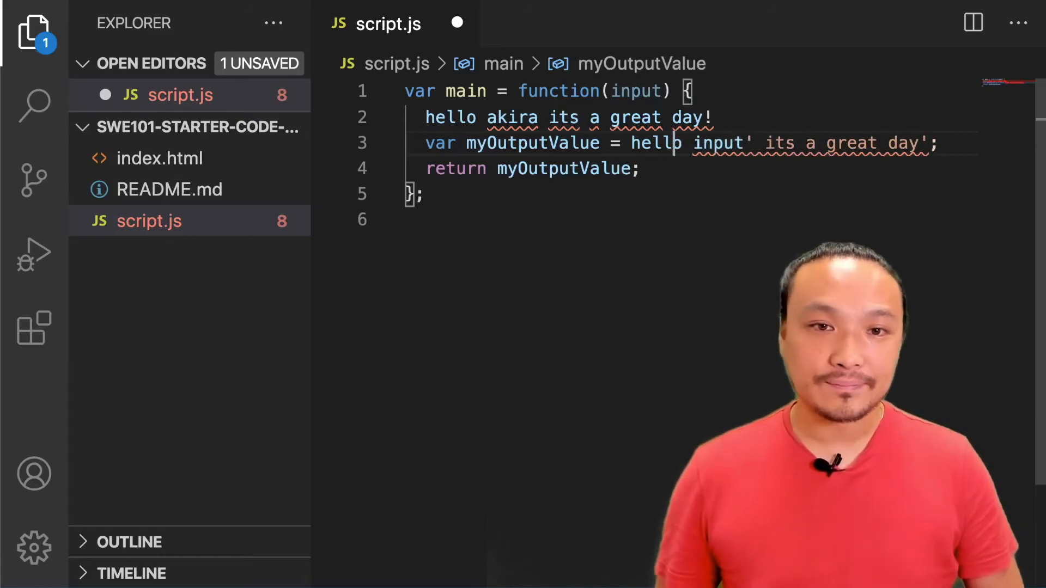
pyautogui.write("'")
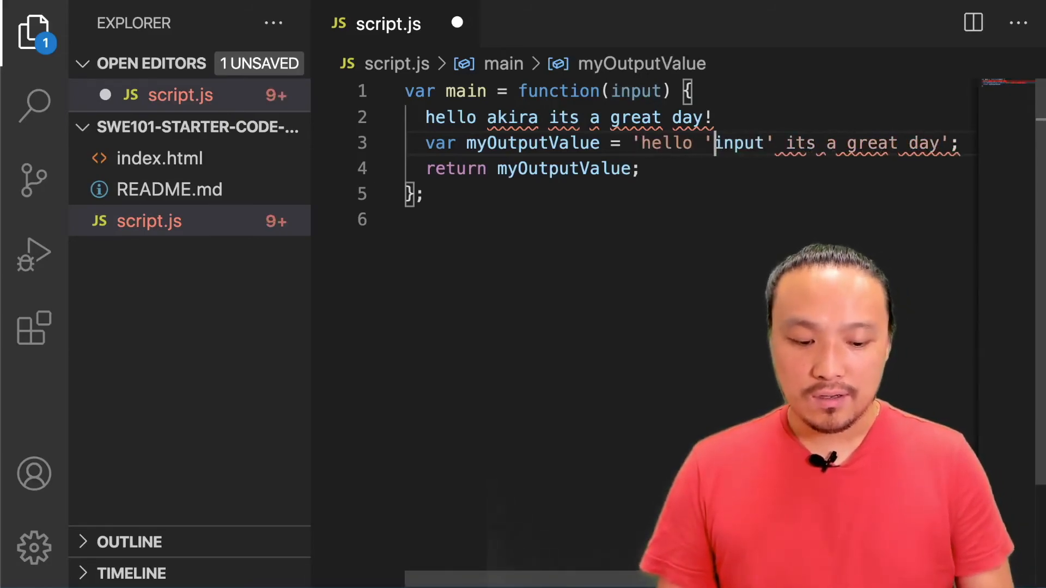
pyautogui.write('+')
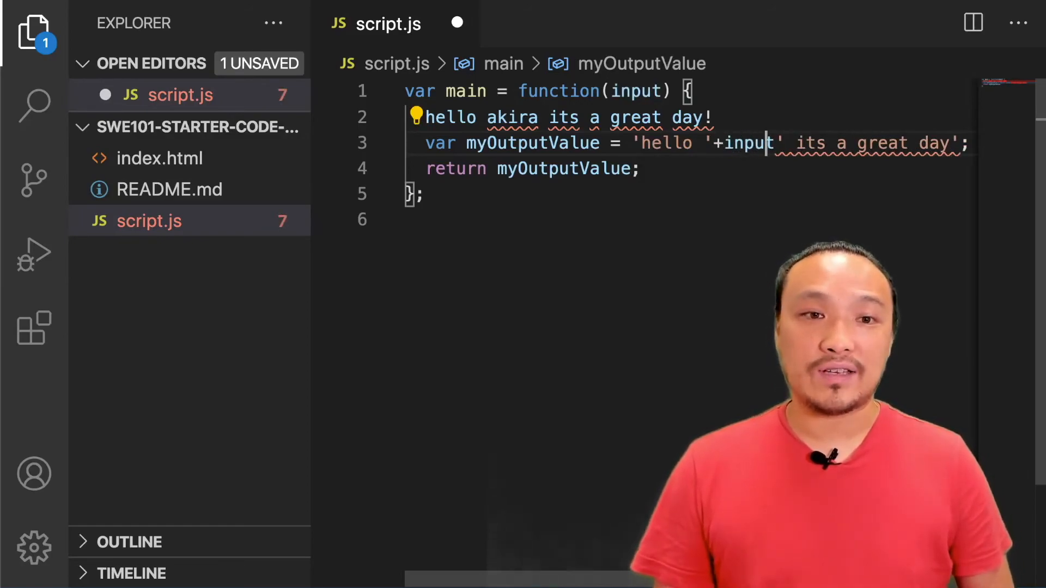
pyautogui.write('+')
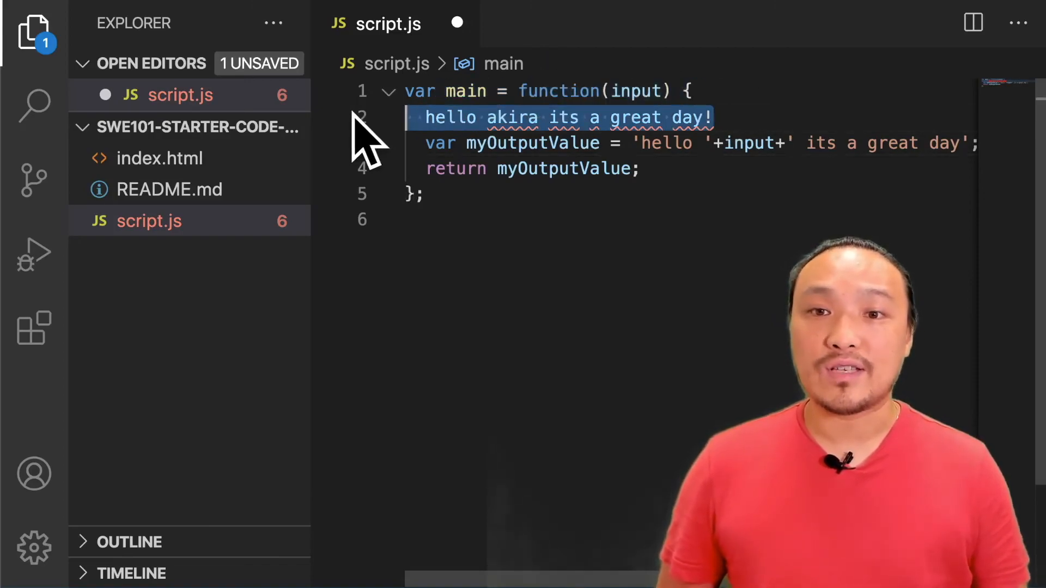
# - Delete the sample greeting line and save script.js
pyautogui.press('Delete')
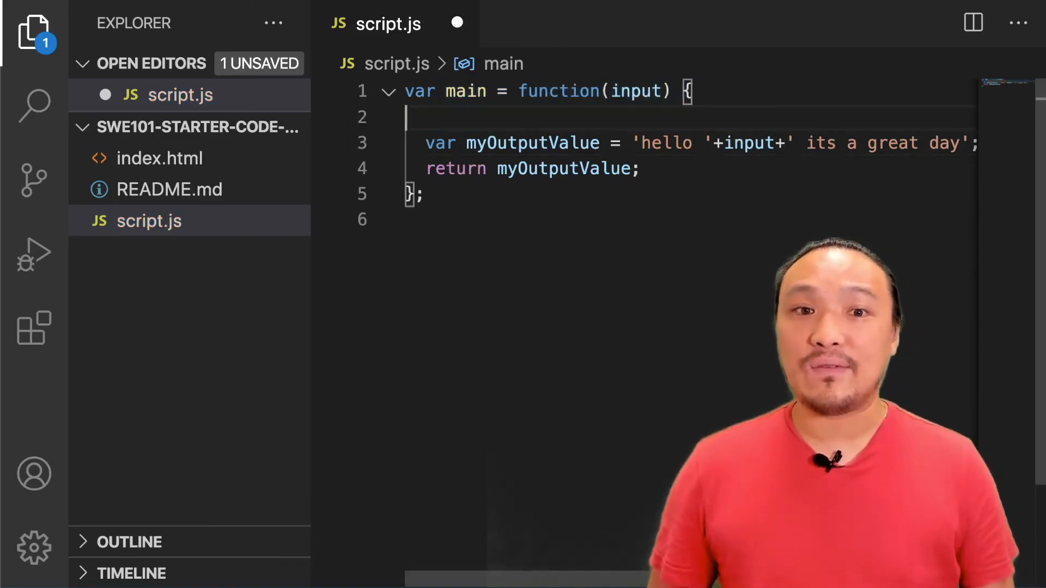
pyautogui.click(117, 5)
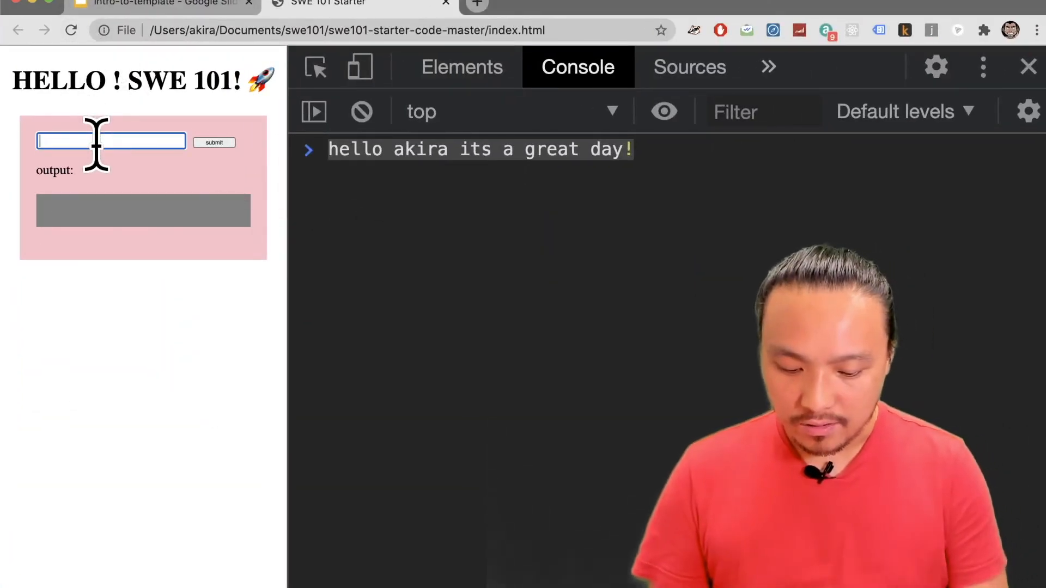
# - Submit the name 'susan' so the gray box shows 'hello susan its a great day'
pyautogui.write('susan')
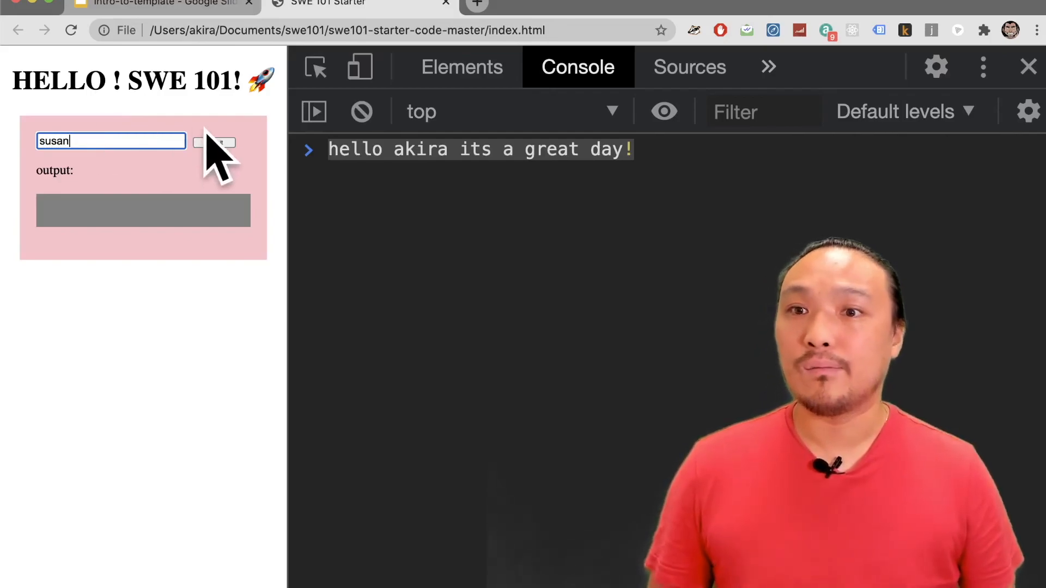
pyautogui.click(215, 142)
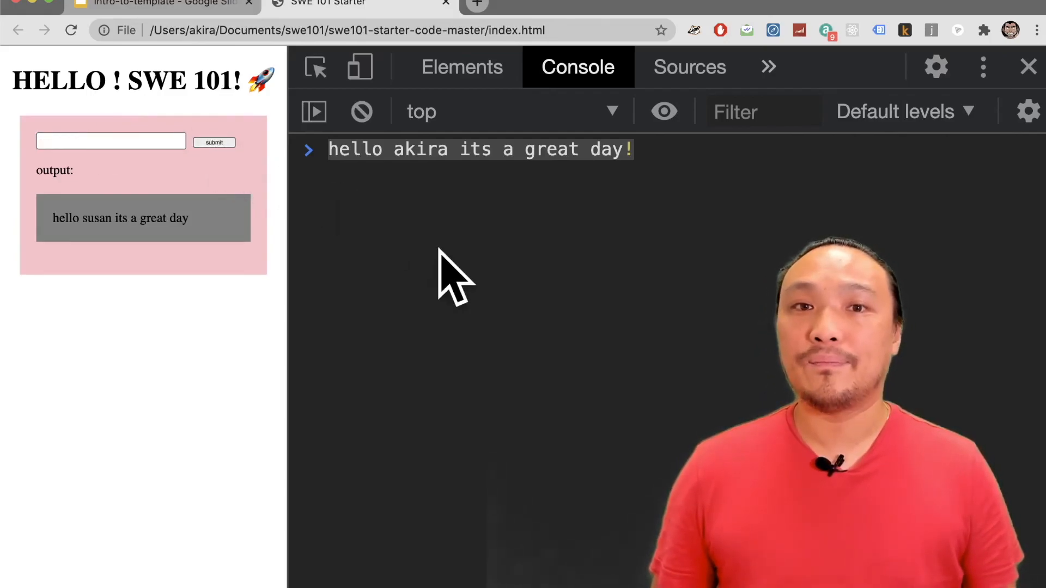